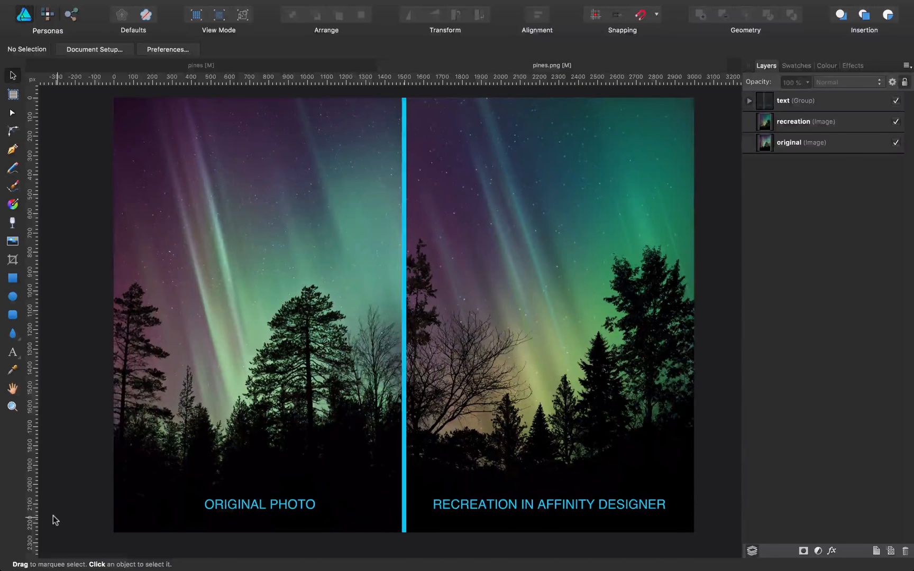
{"action": "mouse_move", "coordinate": [145, 513]}
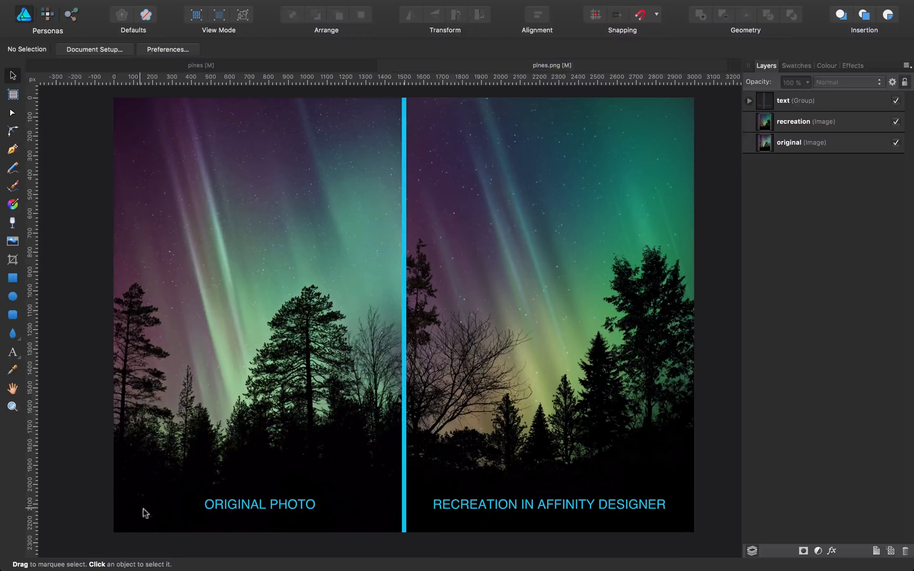
{"action": "mouse_move", "coordinate": [296, 513]}
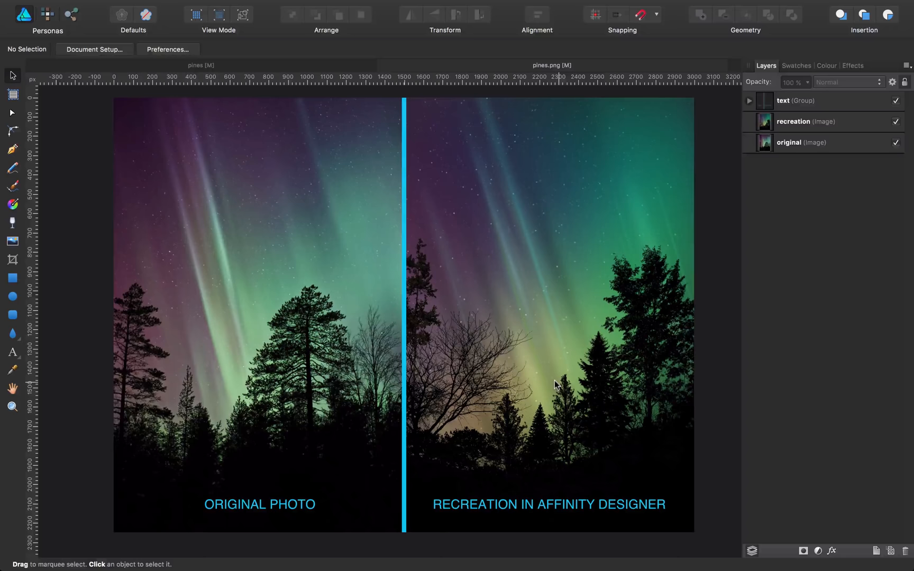
{"action": "mouse_move", "coordinate": [568, 379]}
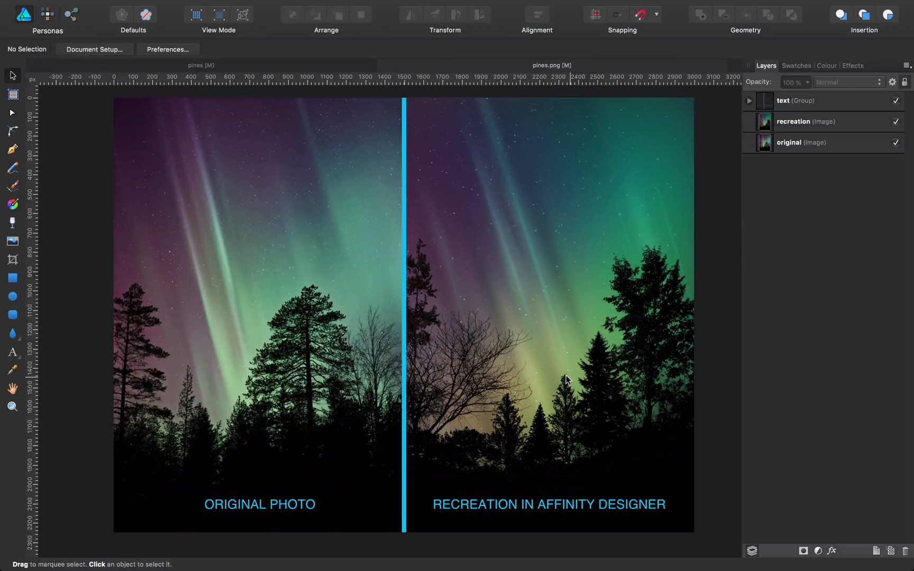
Step: Bring up the original aurora and pine silhouette photo on its Unsplash page in Chrome
{"action": "left_click", "coordinate": [846, 82]}
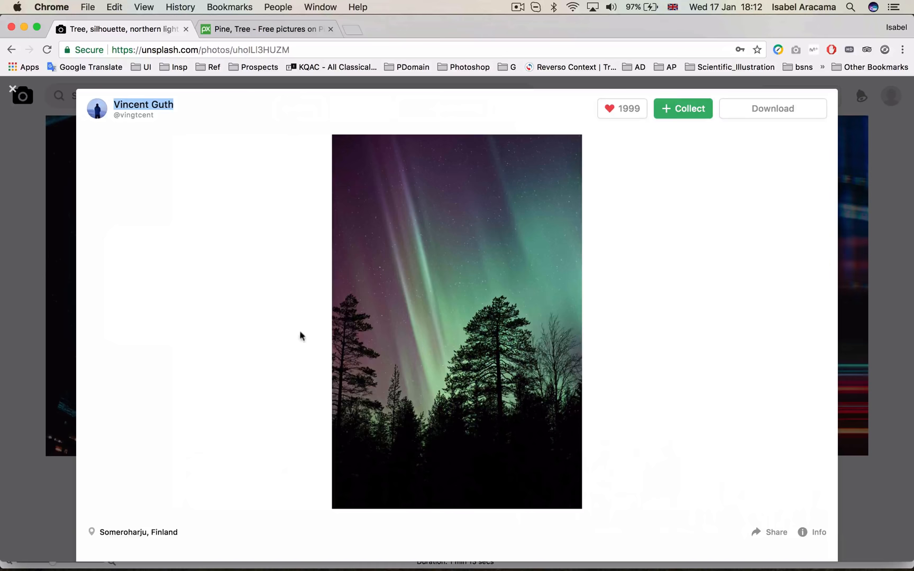
{"action": "mouse_move", "coordinate": [244, 215]}
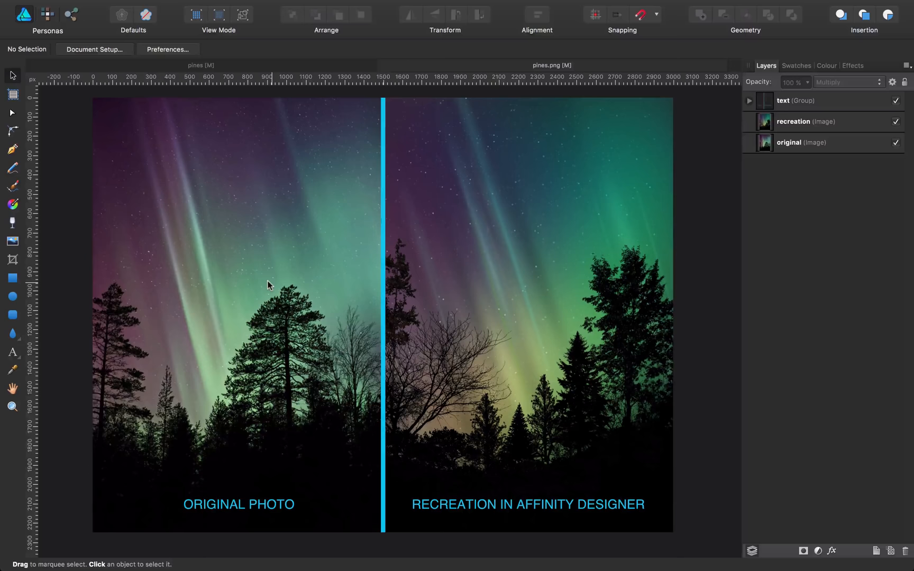
{"action": "mouse_move", "coordinate": [186, 233]}
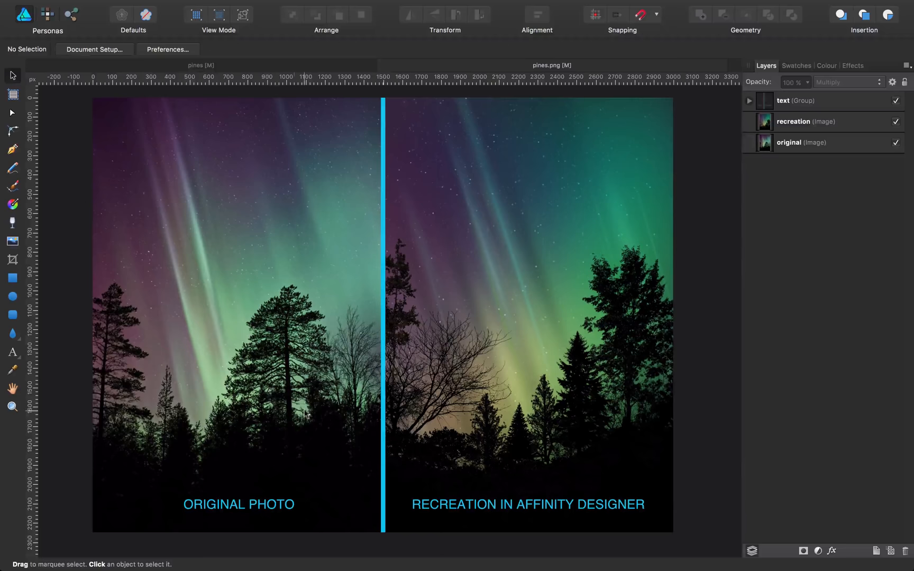
{"action": "mouse_move", "coordinate": [197, 272]}
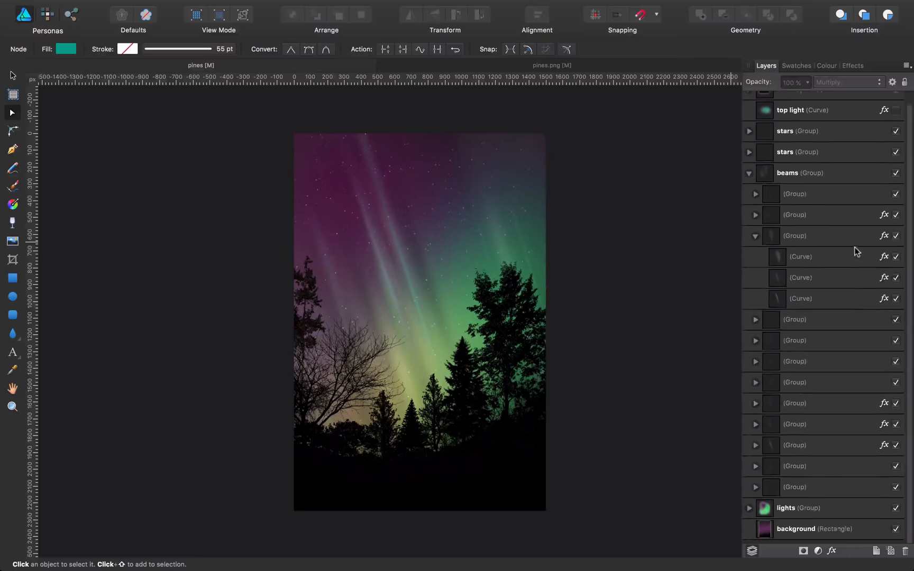
Step: Copy the purple-to-black background rectangle into a new document and reveal its gradient handles
{"action": "left_click", "coordinate": [127, 6]}
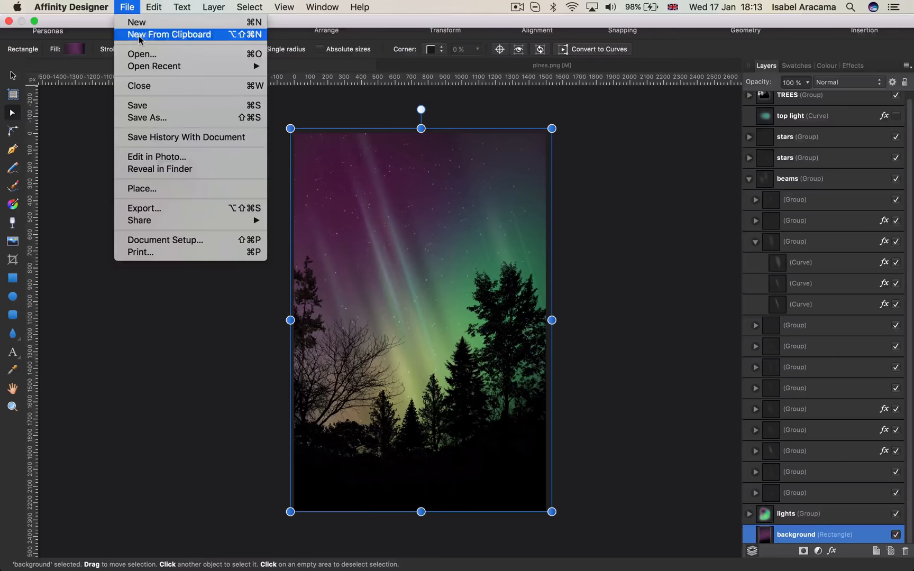
{"action": "left_click", "coordinate": [170, 34]}
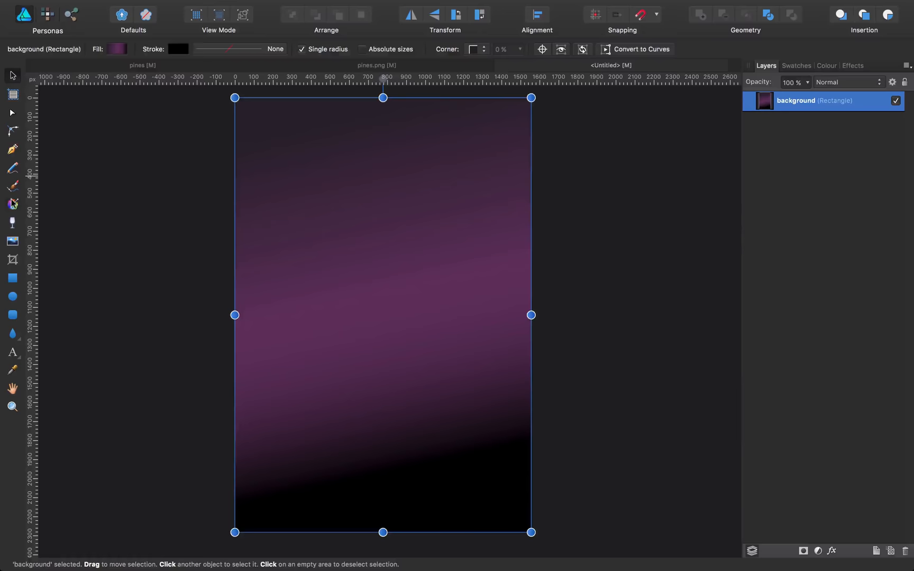
{"action": "left_click", "coordinate": [12, 203]}
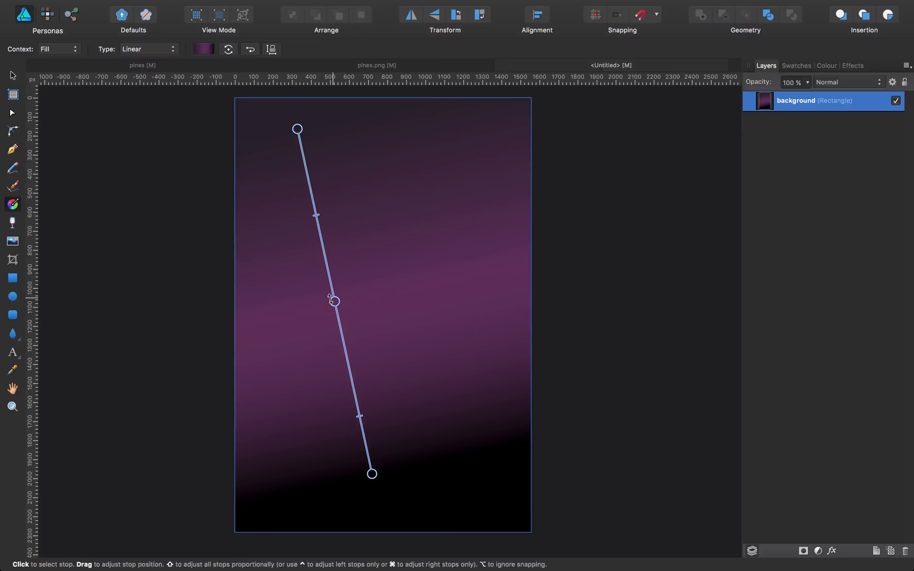
{"action": "left_click", "coordinate": [335, 302]}
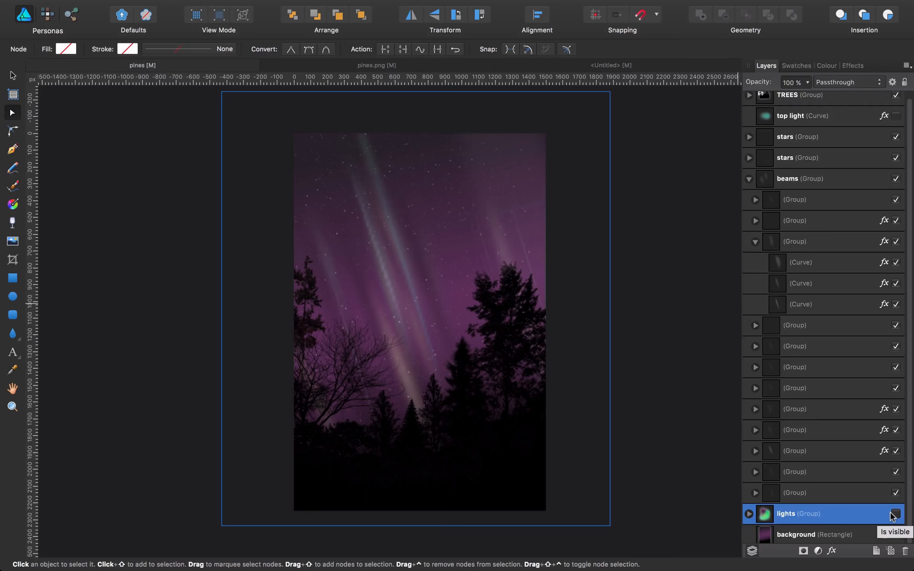
Step: Give a curve in the lights group a Gaussian blur of about 219 px so it glows into the sky
{"action": "left_click", "coordinate": [895, 513]}
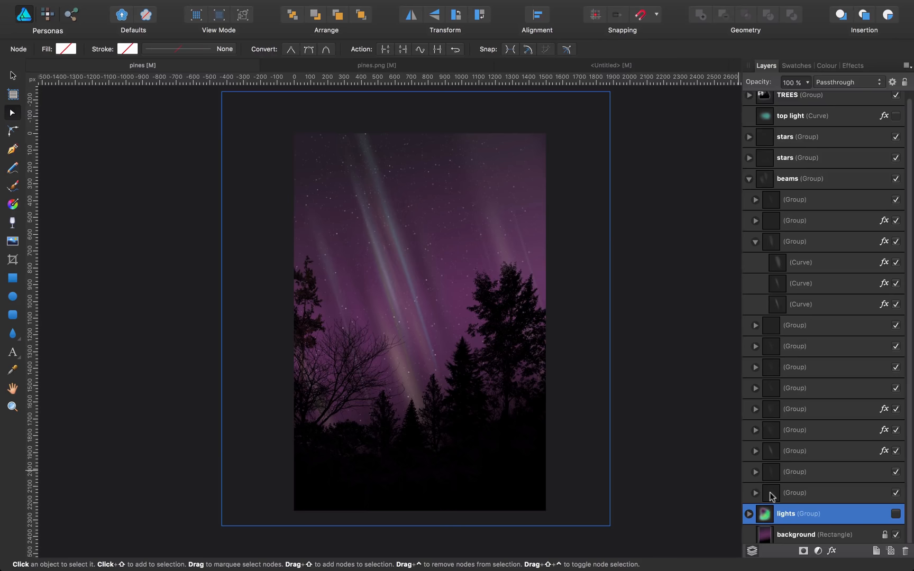
{"action": "left_click", "coordinate": [749, 513]}
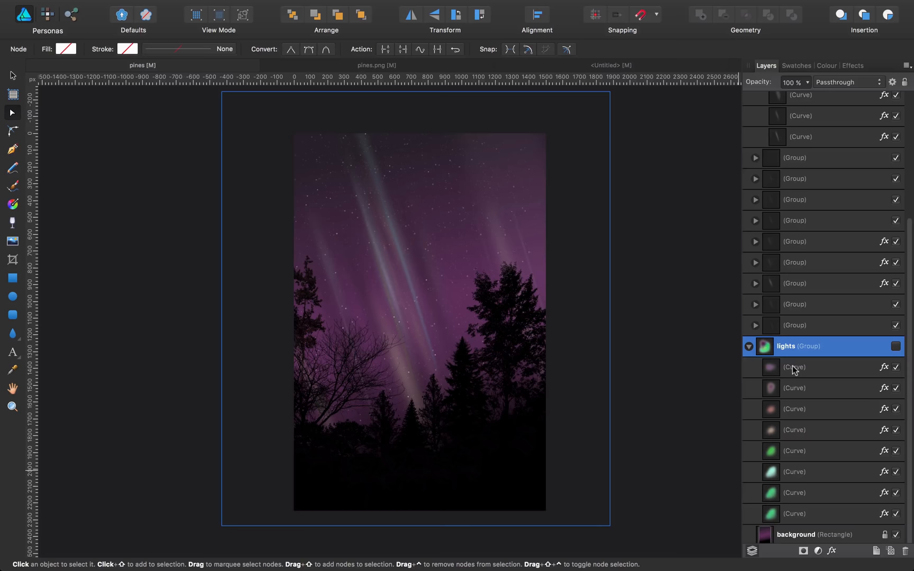
{"action": "left_click", "coordinate": [794, 387]}
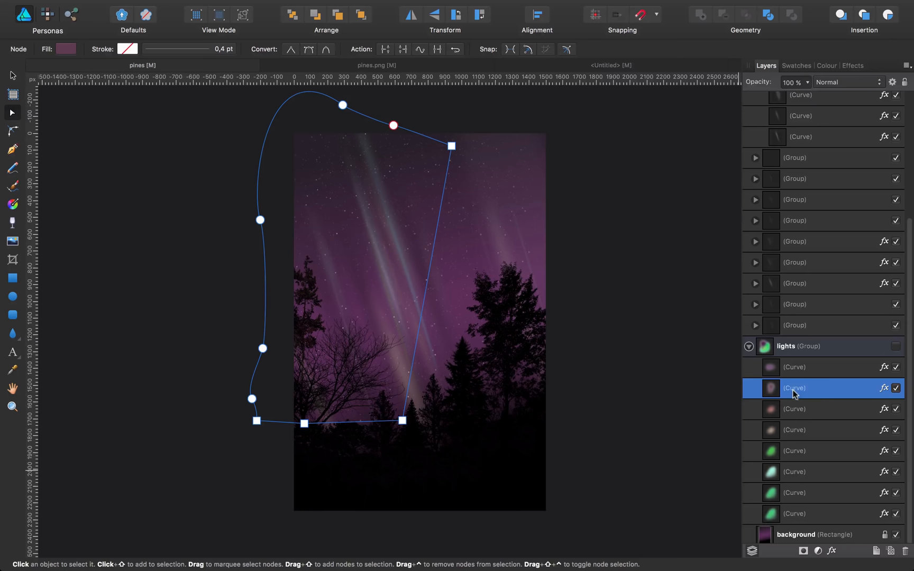
{"action": "mouse_move", "coordinate": [789, 417]}
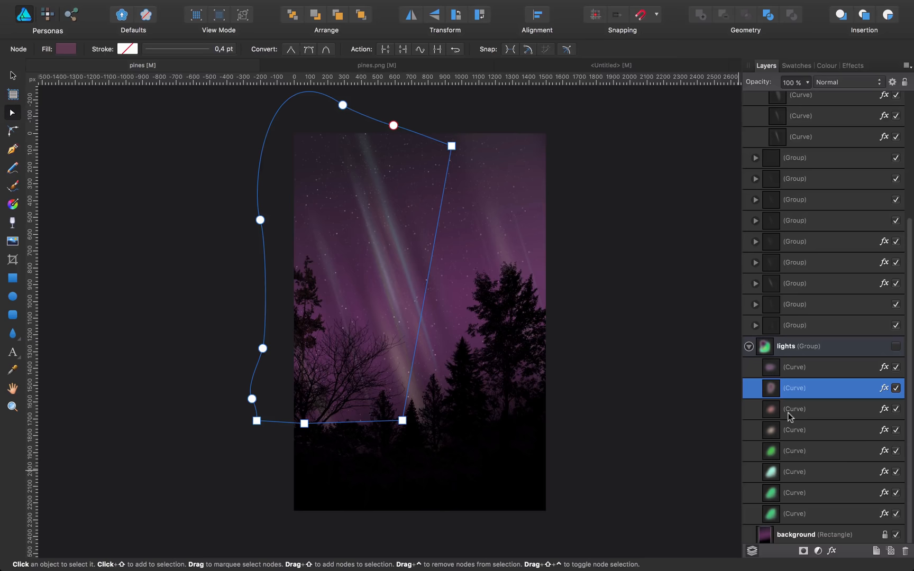
{"action": "left_click", "coordinate": [376, 65]}
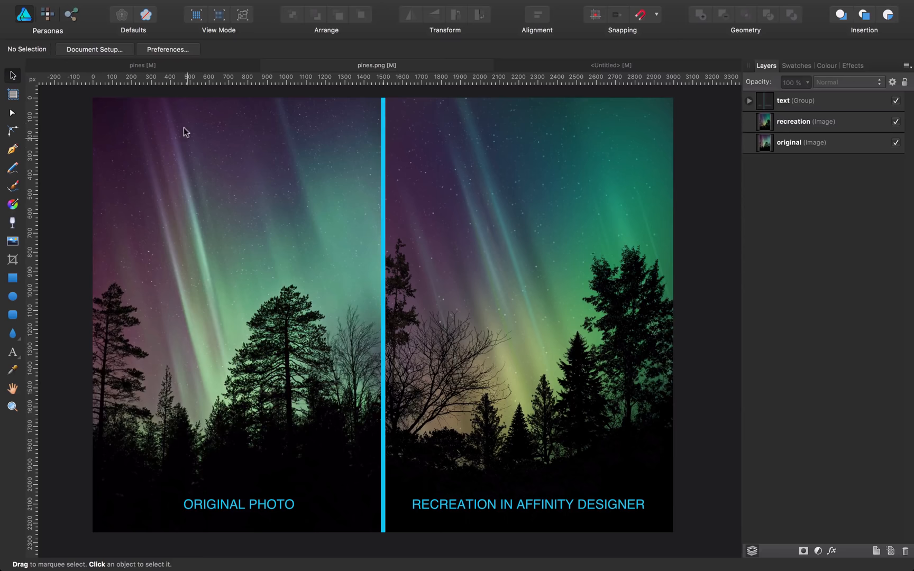
{"action": "mouse_move", "coordinate": [226, 281]}
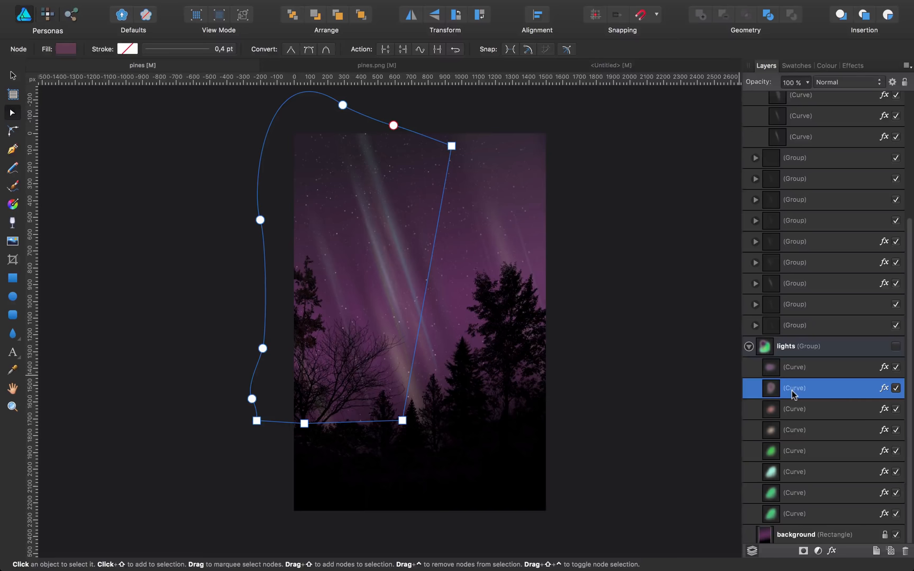
{"action": "mouse_move", "coordinate": [802, 466]}
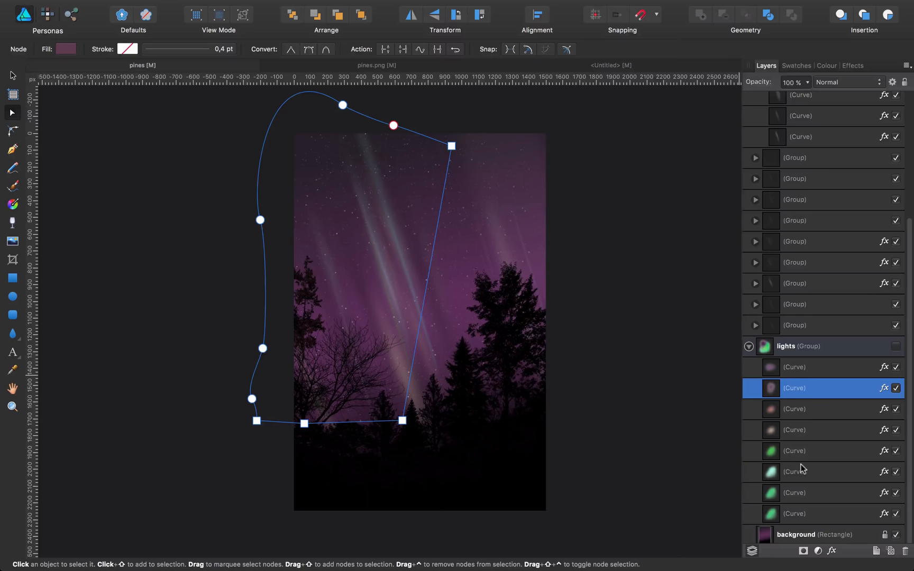
{"action": "left_click", "coordinate": [884, 388]}
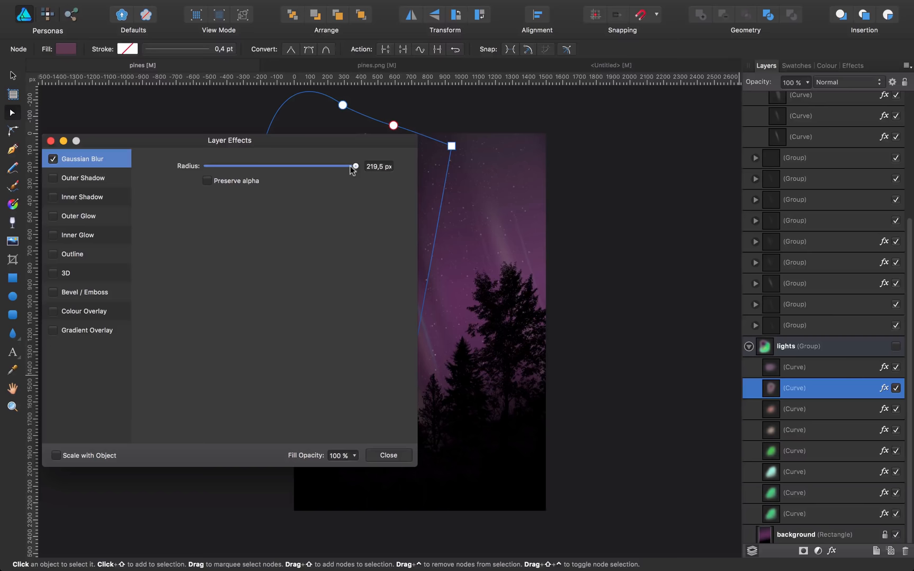
{"action": "left_click", "coordinate": [387, 455]}
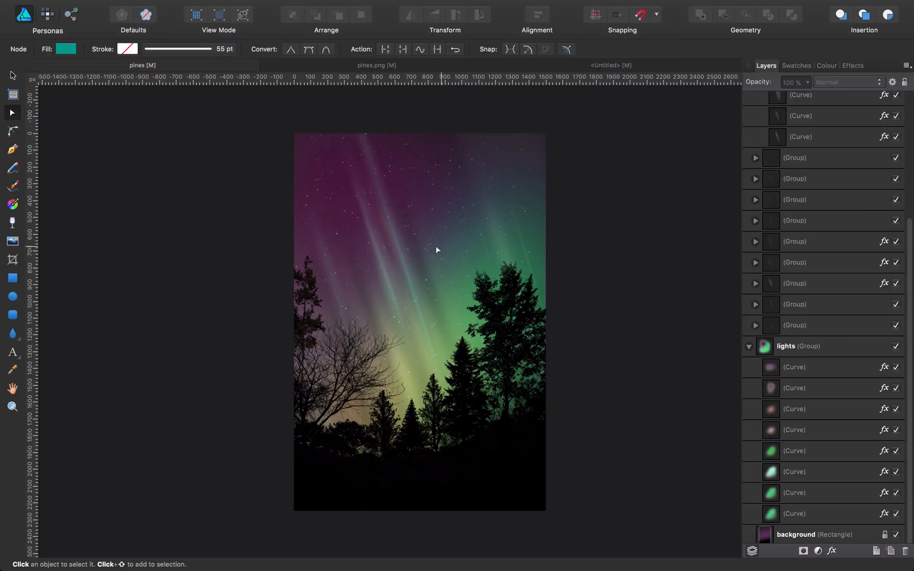
Step: Review the thin beam curves in the beams group with their light Gaussian blur of about 21 px
{"action": "scroll", "scroll_direction": "up", "scroll_amount": 3}
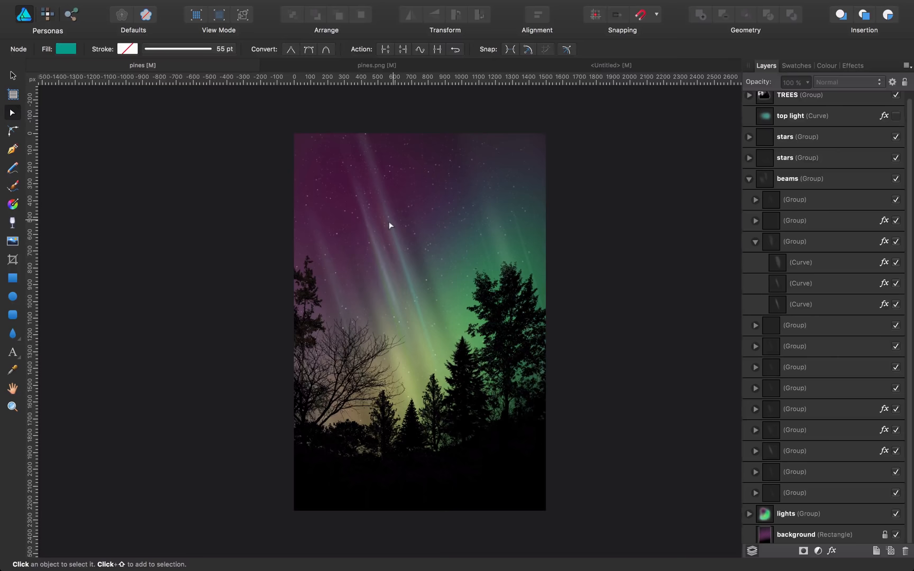
{"action": "left_click", "coordinate": [816, 241]}
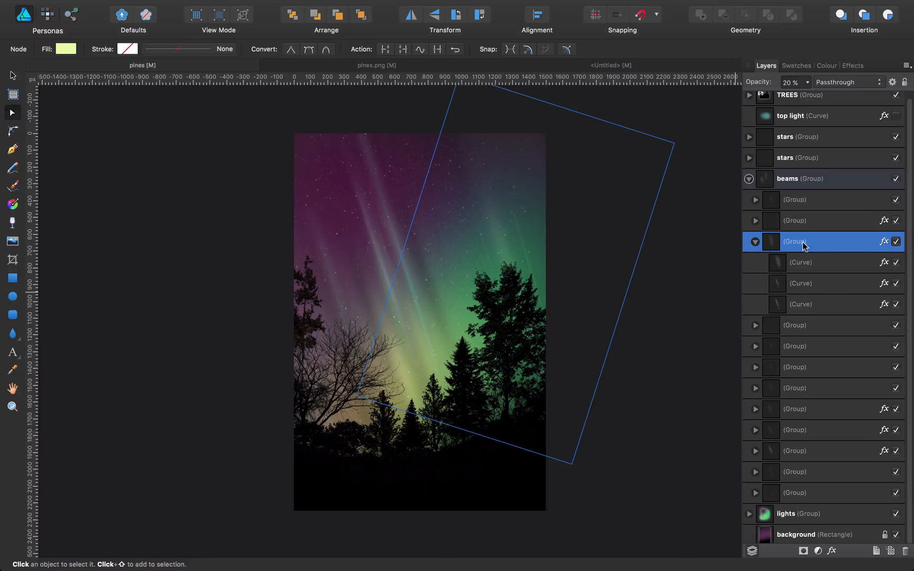
{"action": "left_click", "coordinate": [801, 262]}
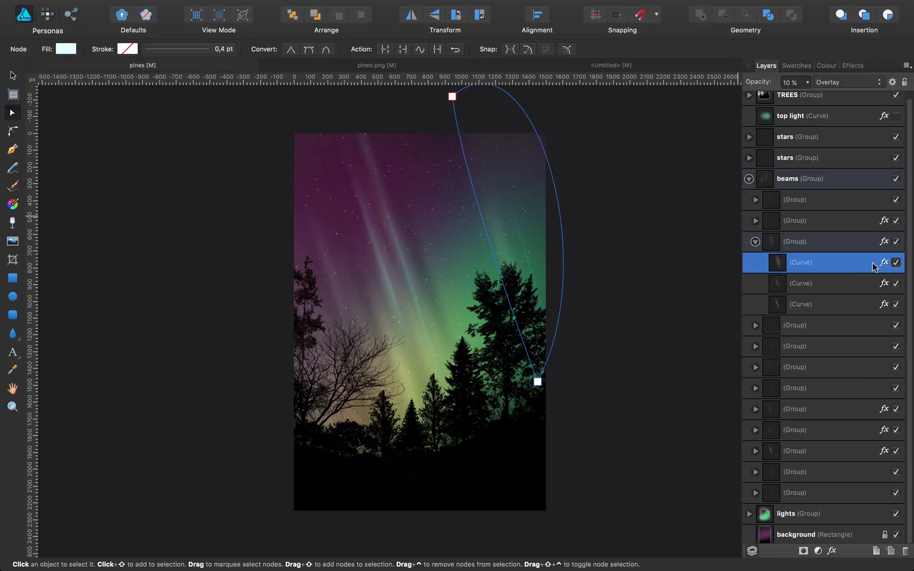
{"action": "left_click", "coordinate": [883, 262]}
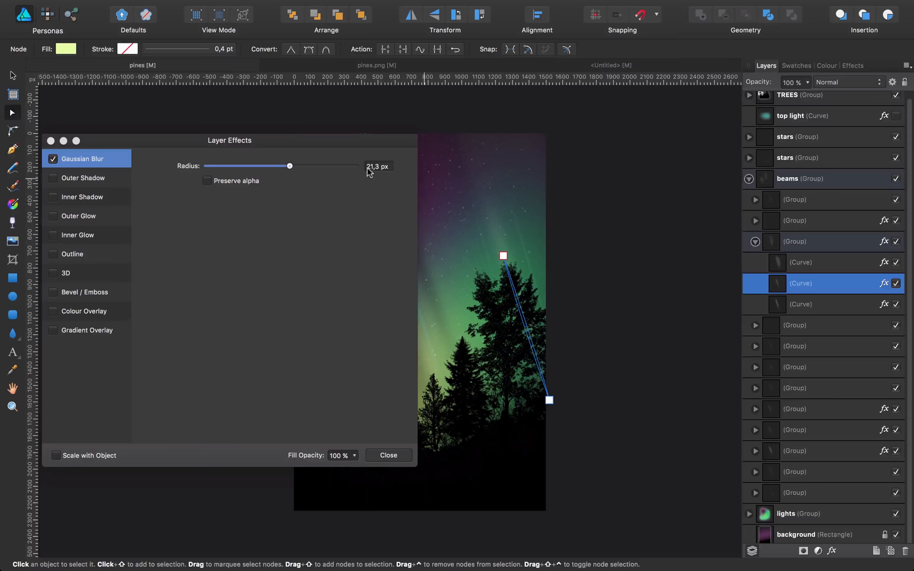
{"action": "left_click", "coordinate": [387, 455]}
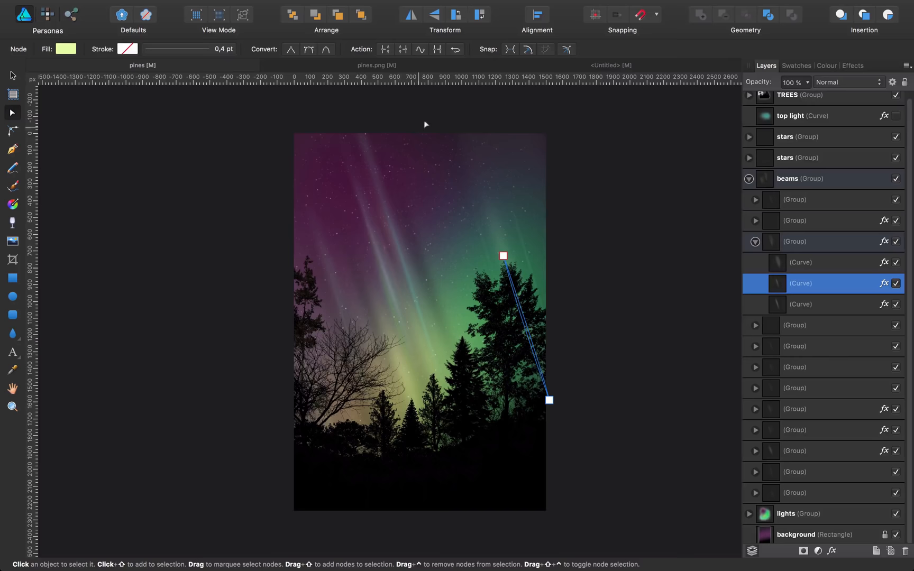
{"action": "left_click", "coordinate": [376, 65]}
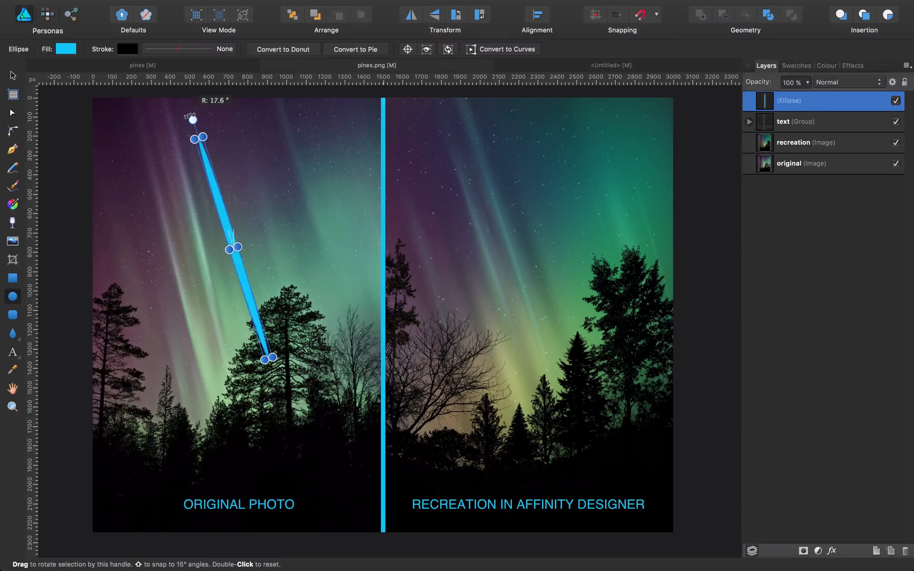
Step: Fill the new tilted beam ellipse with pale cyan from the colour wheel
{"action": "left_click", "coordinate": [65, 48]}
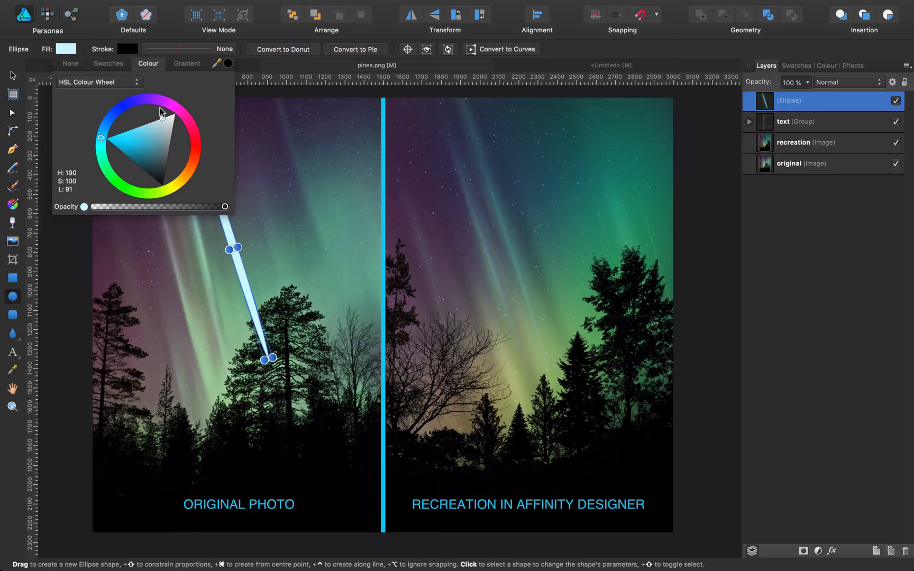
{"action": "left_click", "coordinate": [851, 66]}
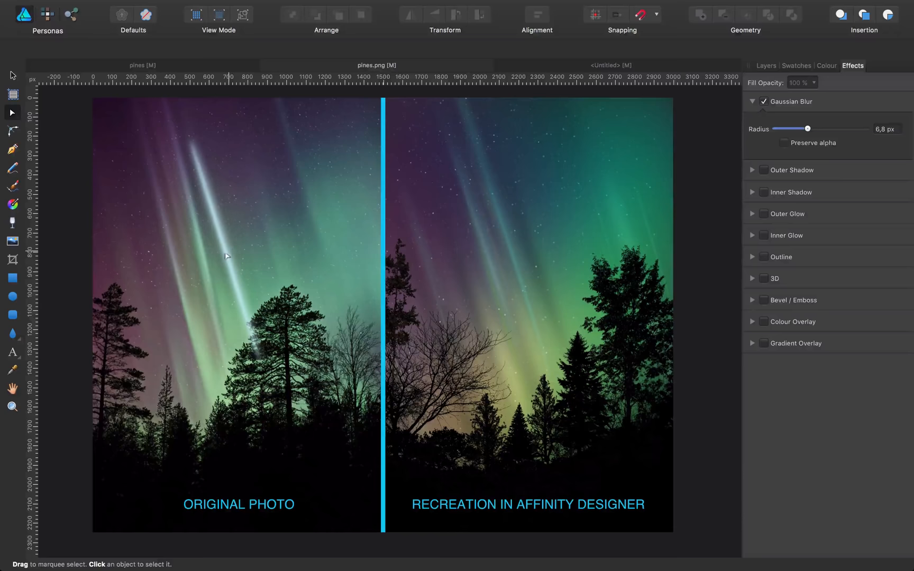
{"action": "mouse_move", "coordinate": [776, 192]}
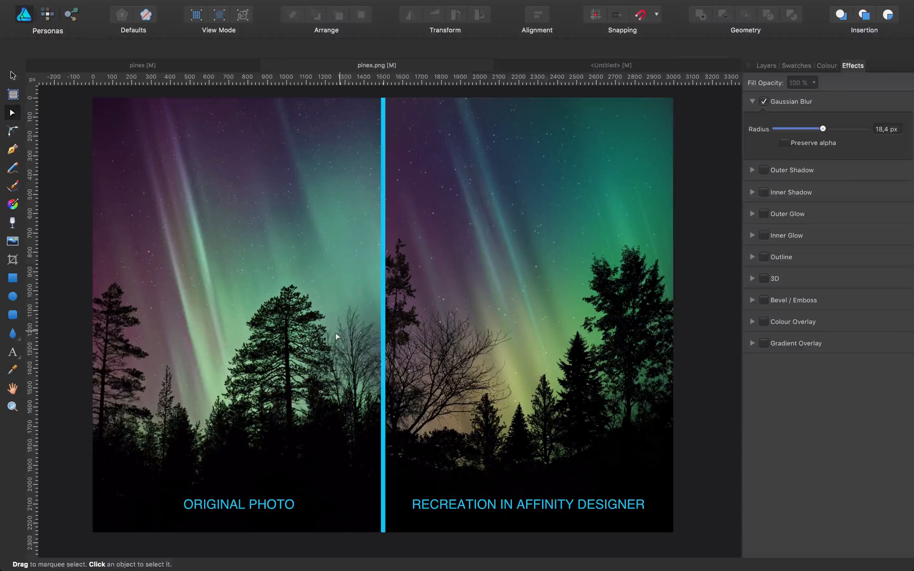
{"action": "mouse_move", "coordinate": [787, 211]}
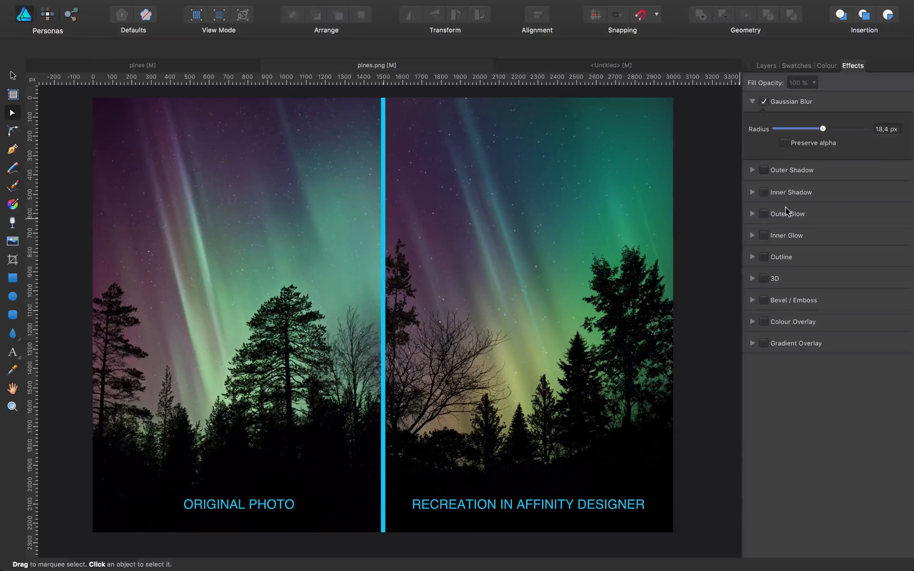
{"action": "mouse_move", "coordinate": [504, 213]}
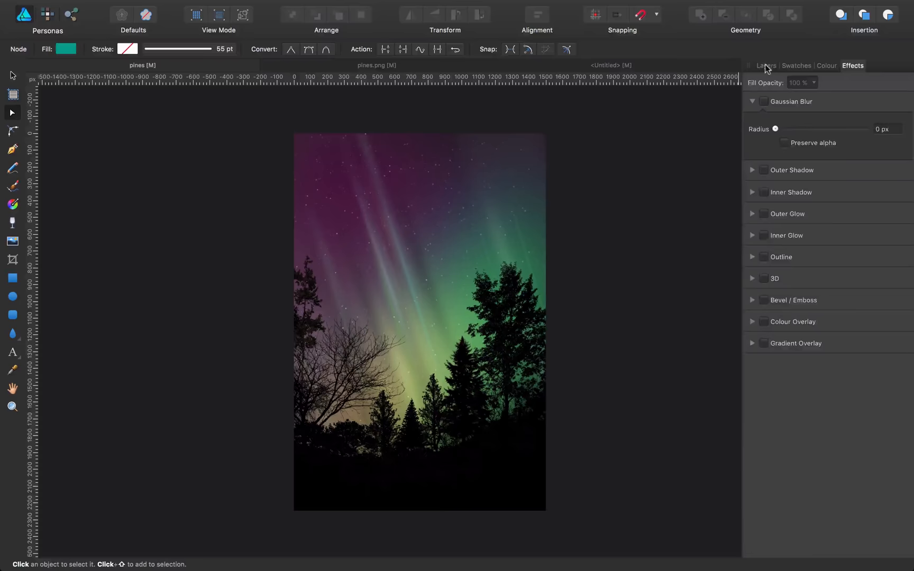
Step: Select the black wavy-topped ground shape under TREES to show its nodes
{"action": "left_click", "coordinate": [766, 66]}
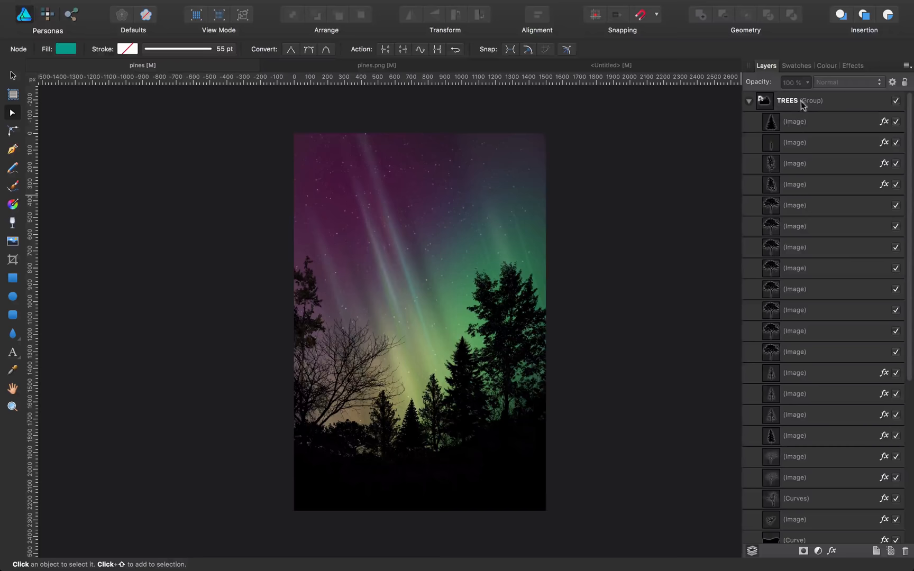
{"action": "scroll", "scroll_direction": "down", "scroll_amount": 3}
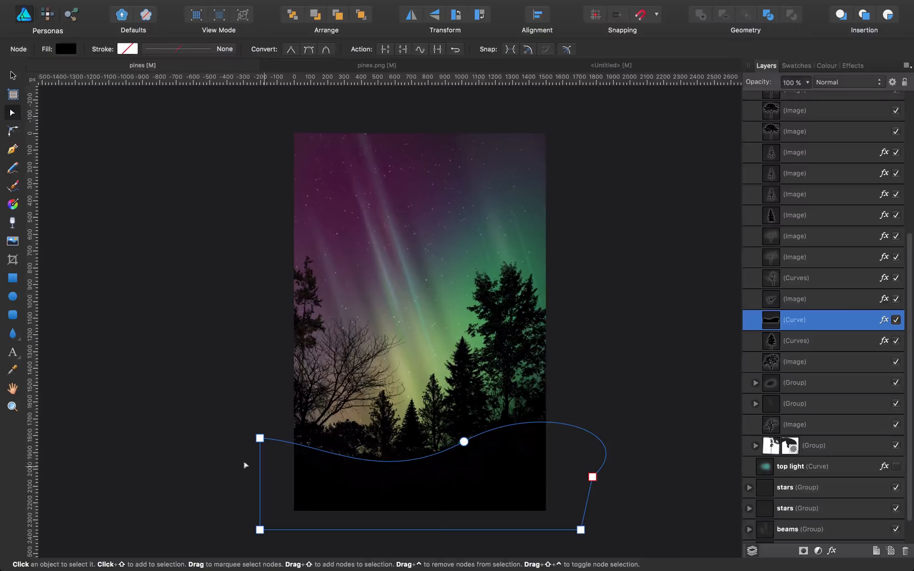
{"action": "mouse_move", "coordinate": [512, 429]}
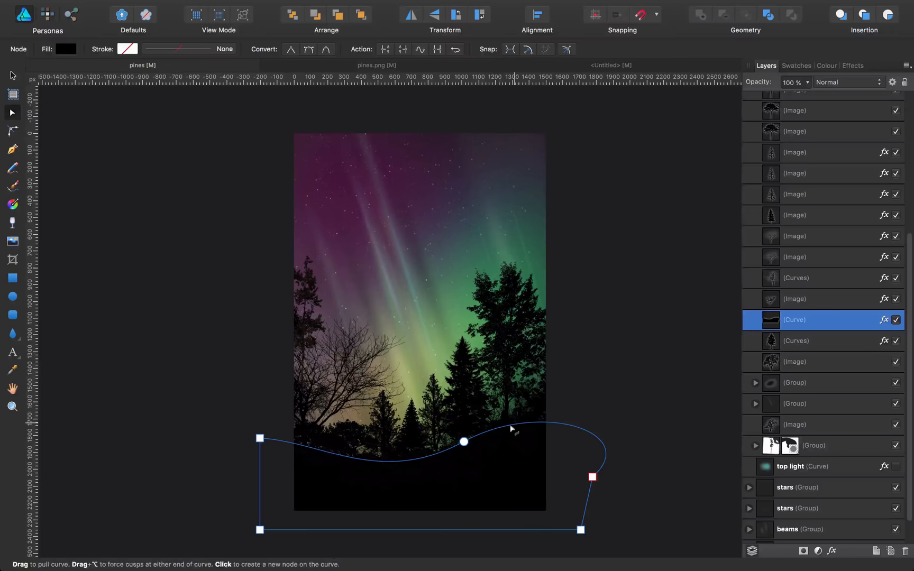
{"action": "left_click", "coordinate": [884, 319]}
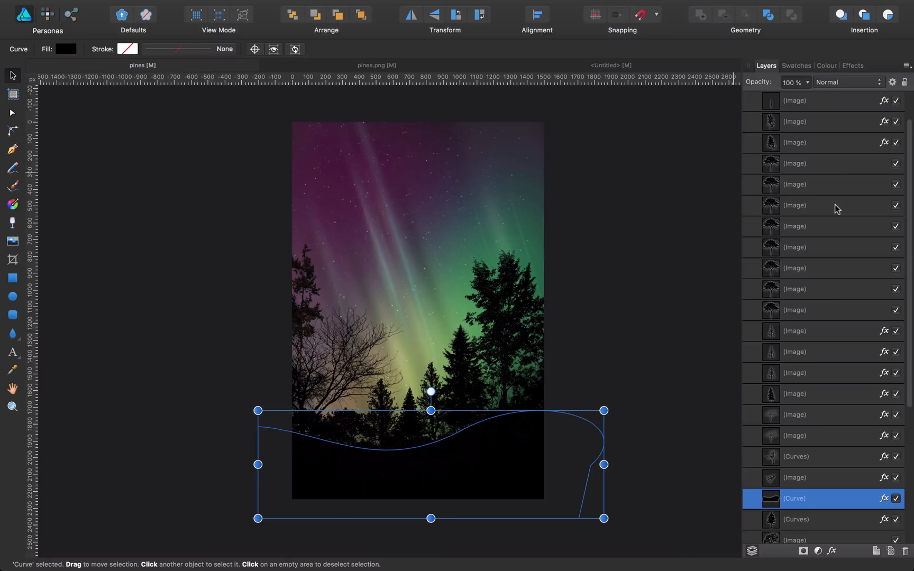
Step: Zoom in on the pine and bare-tree silhouettes against the green aurora
{"action": "left_click", "coordinate": [12, 406]}
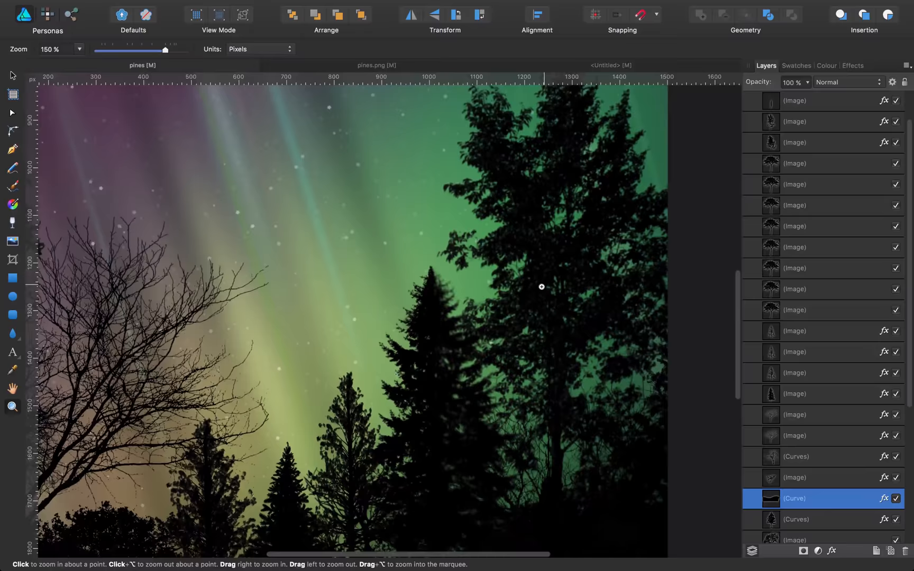
{"action": "left_click", "coordinate": [541, 286]}
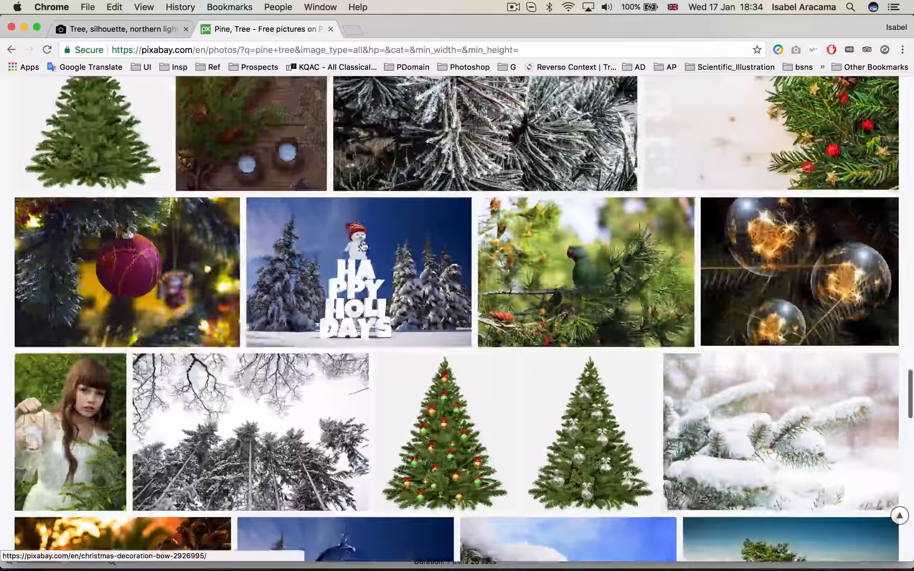
Step: Open the transparent Christmas tree illustration in Pixabay results and bring up its save options
{"action": "scroll", "scroll_direction": "up", "scroll_amount": 3}
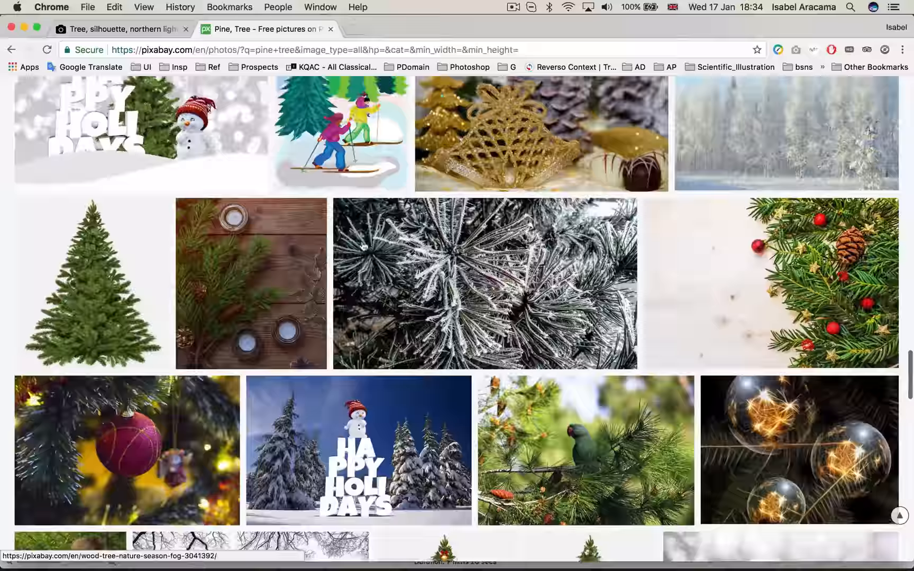
{"action": "left_click", "coordinate": [92, 284]}
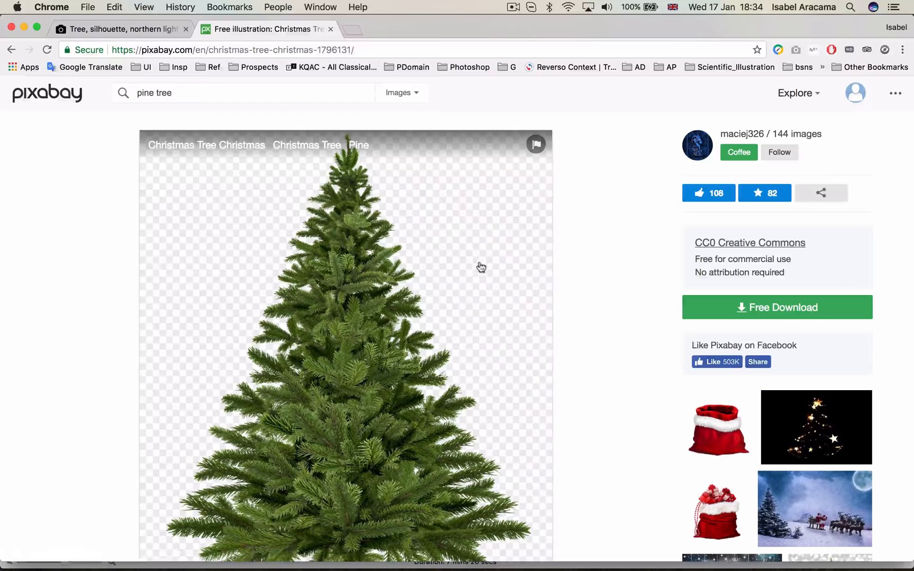
{"action": "right_click", "coordinate": [344, 271]}
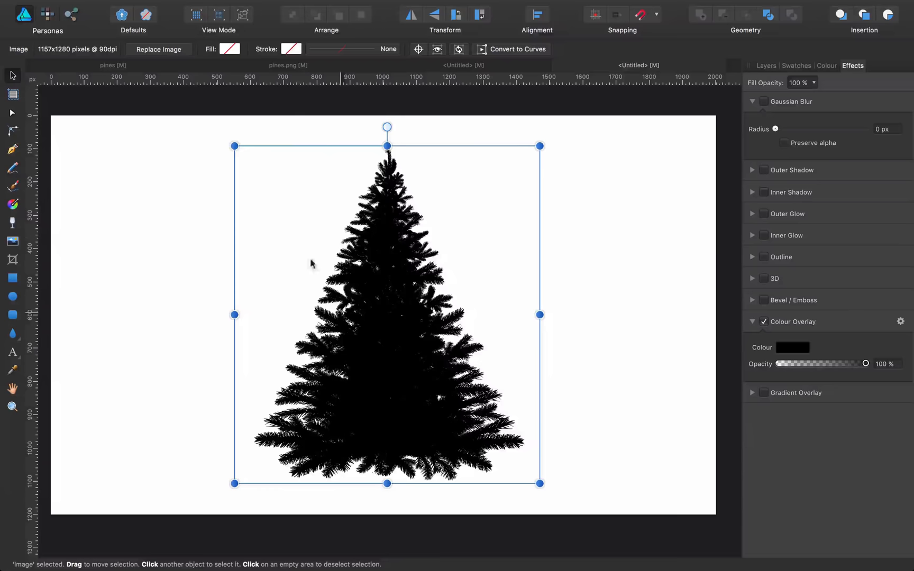
Step: Switch back to the pines document with the aurora artwork
{"action": "left_click", "coordinate": [158, 48]}
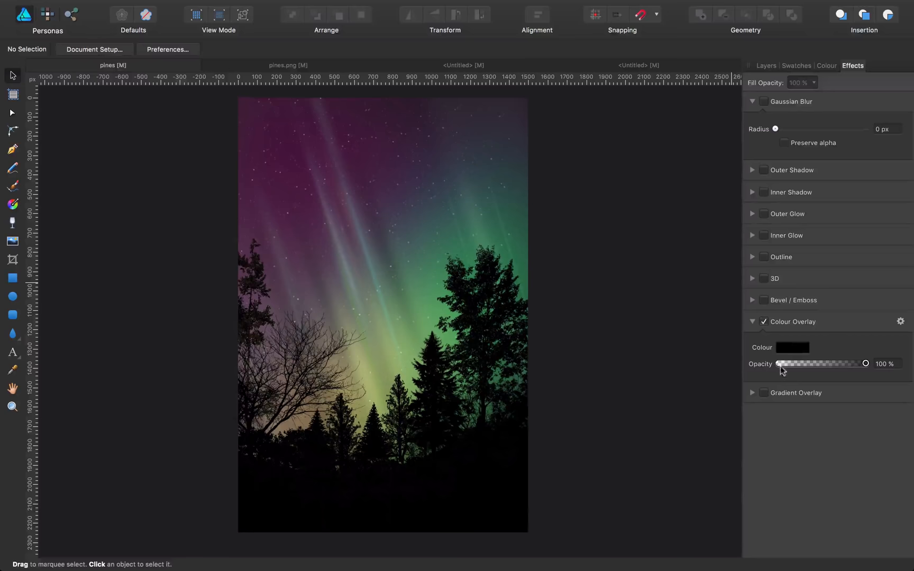
Step: Select the tree image and silhouette curve layers in the Layers panel for grouping into TREES
{"action": "left_click", "coordinate": [764, 66]}
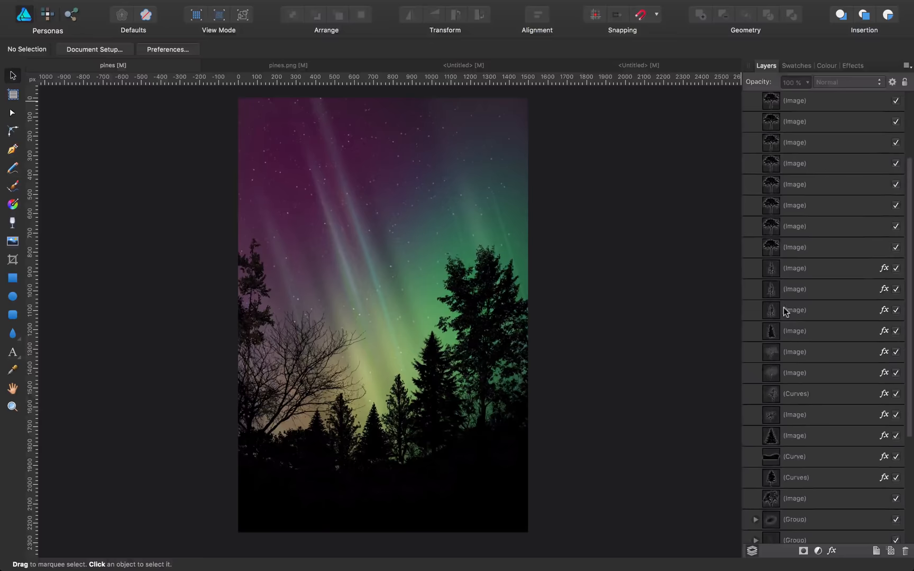
{"action": "left_click", "coordinate": [795, 428]}
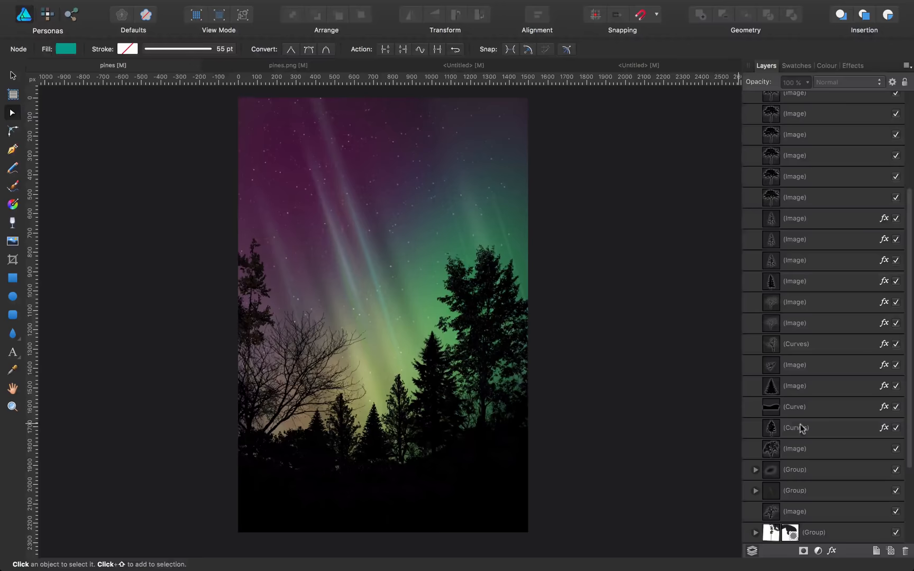
{"action": "left_click", "coordinate": [796, 428]}
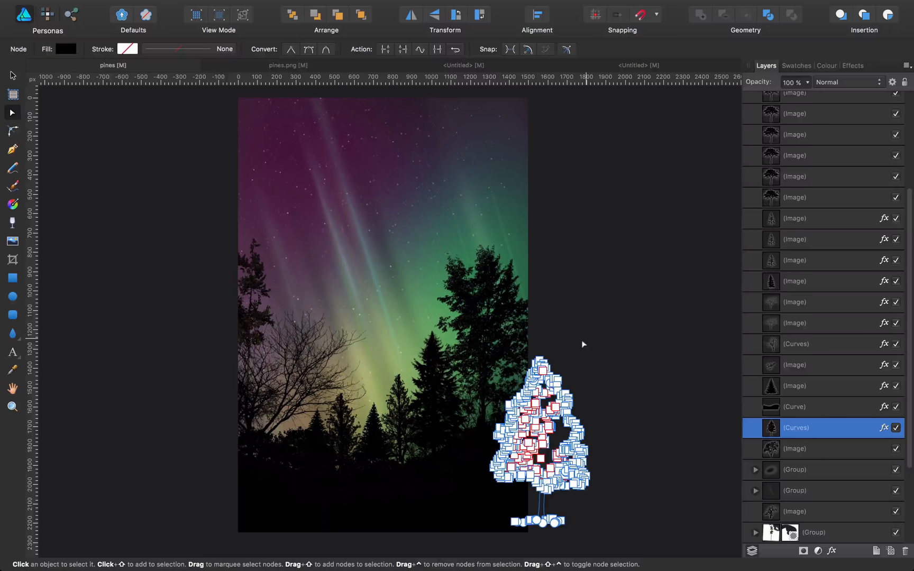
{"action": "mouse_move", "coordinate": [643, 436]}
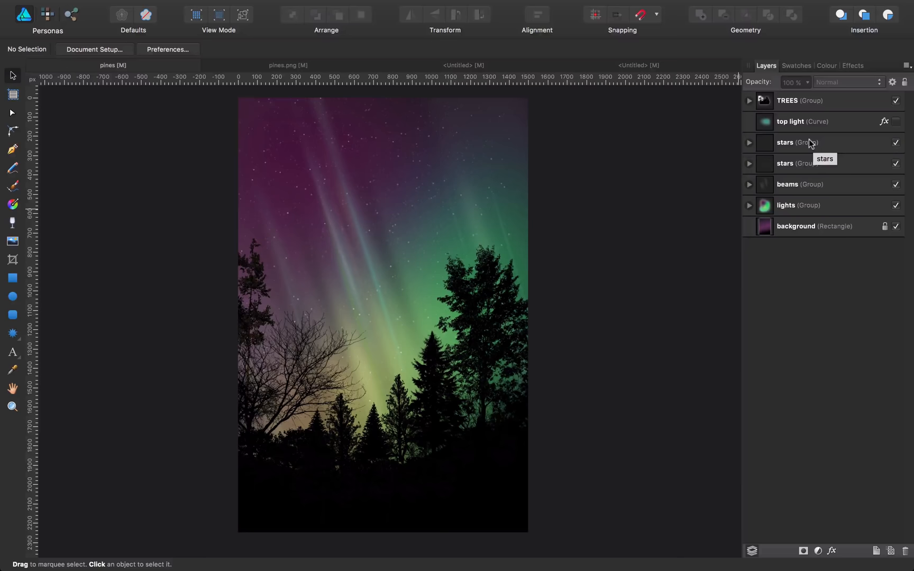
{"action": "mouse_move", "coordinate": [756, 162]}
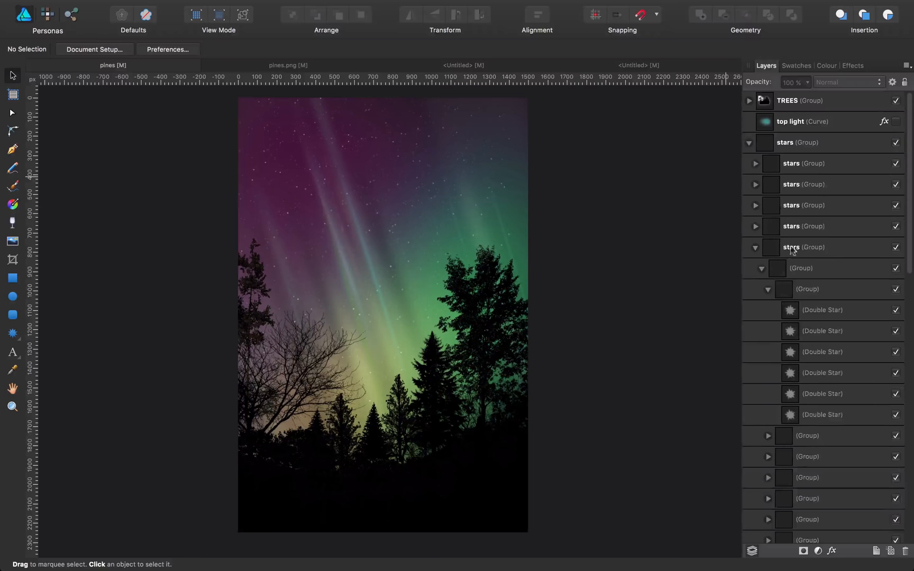
Step: Select an existing double star, choose the Double Star Tool, add a new star, and collapse the star groups
{"action": "left_click", "coordinate": [822, 251]}
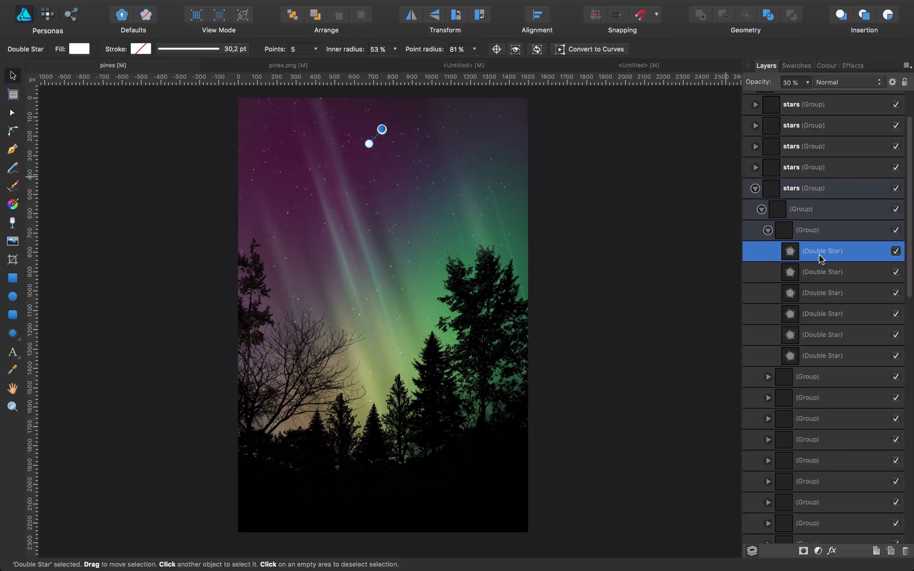
{"action": "left_click", "coordinate": [13, 333]}
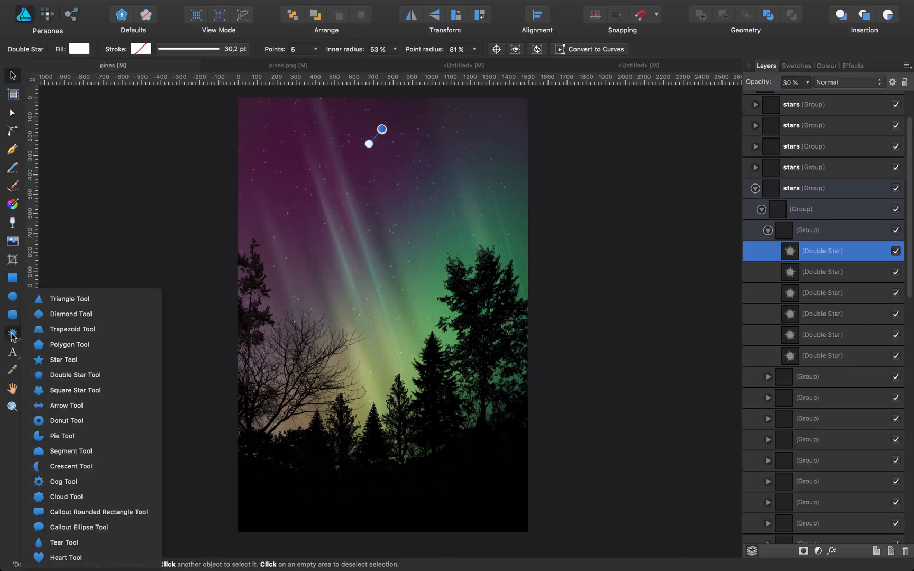
{"action": "left_click", "coordinate": [75, 375]}
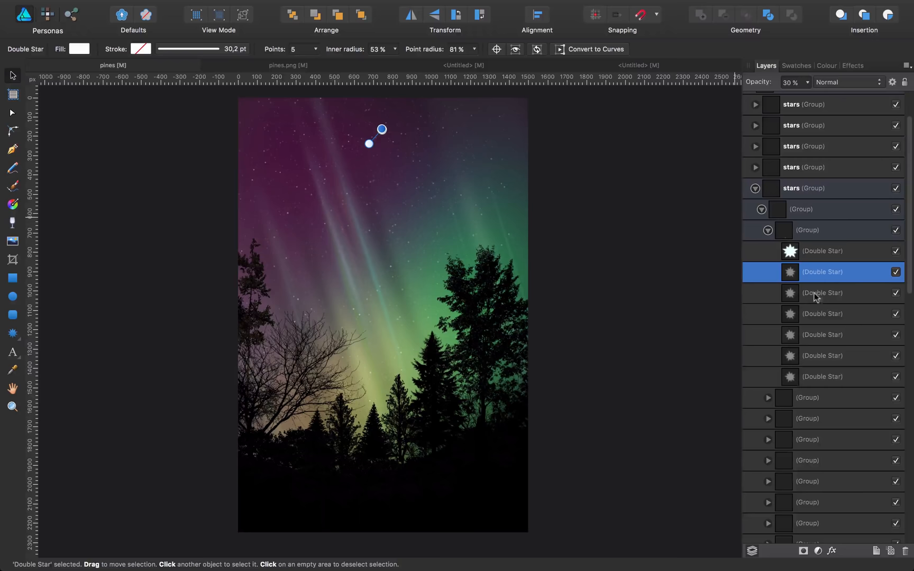
{"action": "scroll", "scroll_direction": "up", "scroll_amount": 3}
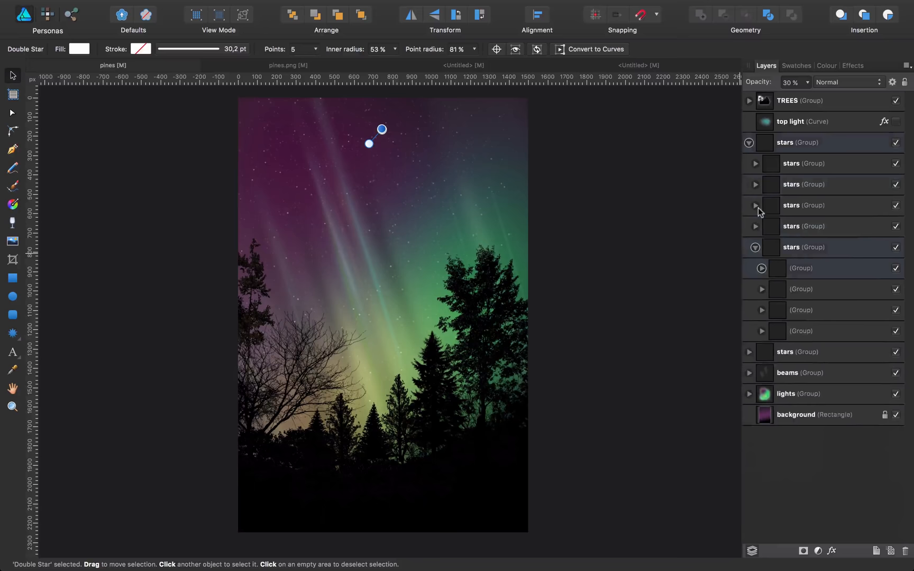
{"action": "left_click", "coordinate": [803, 247]}
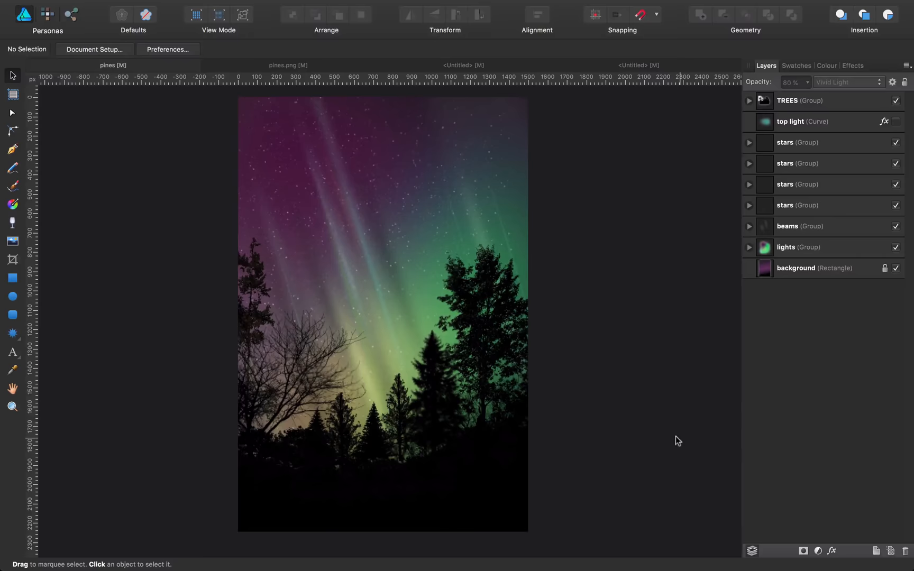
Step: Return to the pines.png document showing the original photo beside the recreation
{"action": "left_click", "coordinate": [287, 64]}
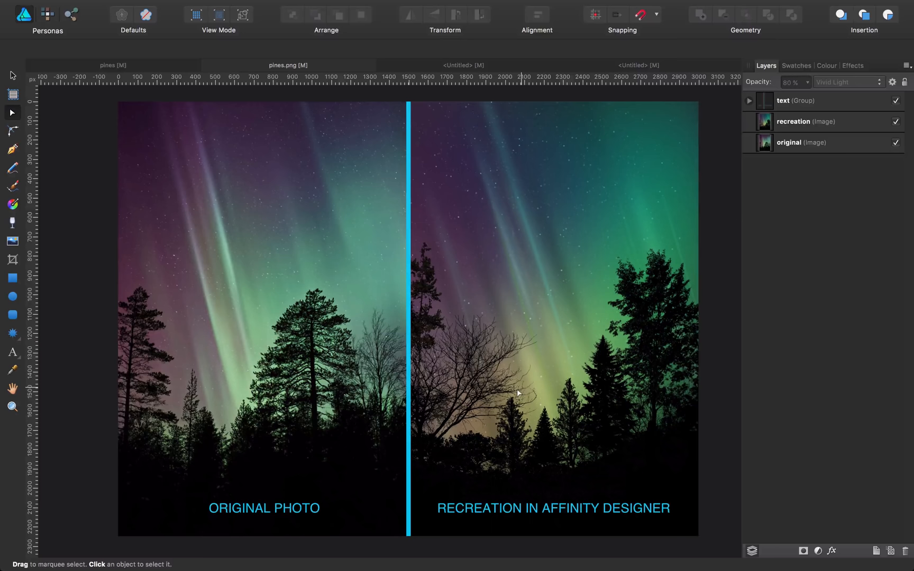
{"action": "mouse_move", "coordinate": [528, 338]}
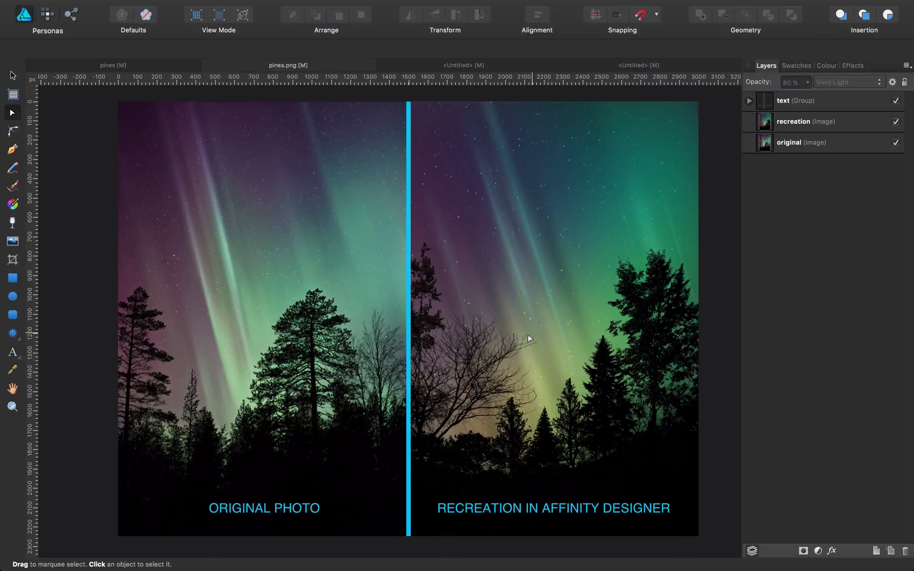
{"action": "mouse_move", "coordinate": [229, 277]}
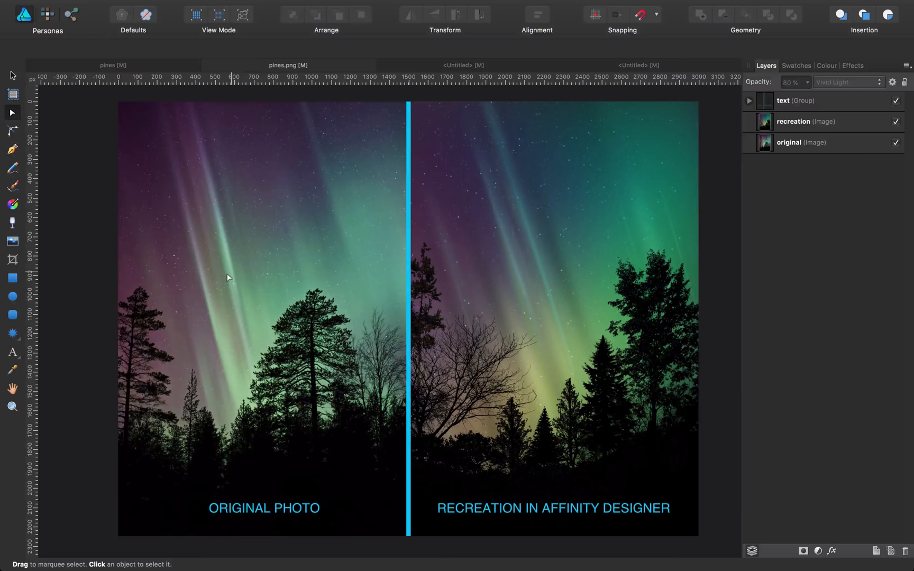
{"action": "mouse_move", "coordinate": [246, 360]}
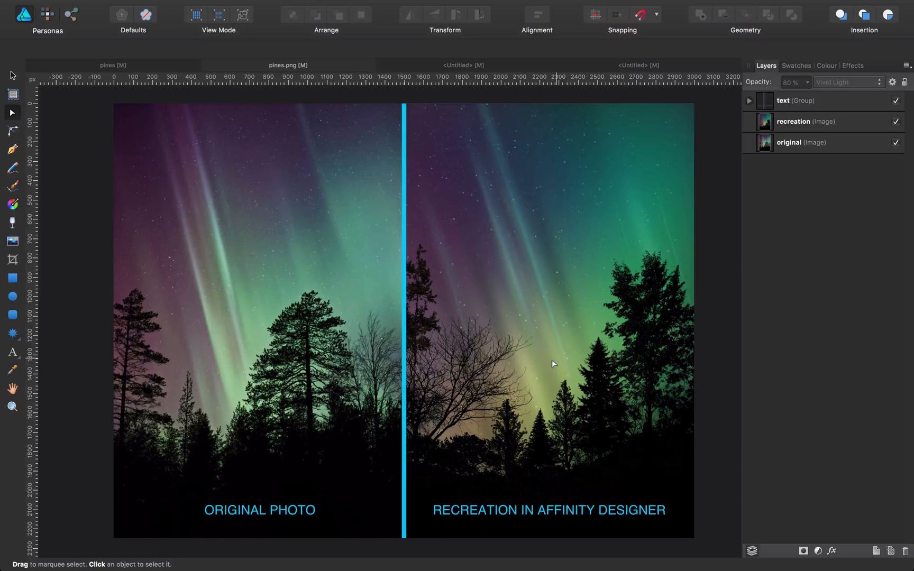
{"action": "mouse_move", "coordinate": [710, 358]}
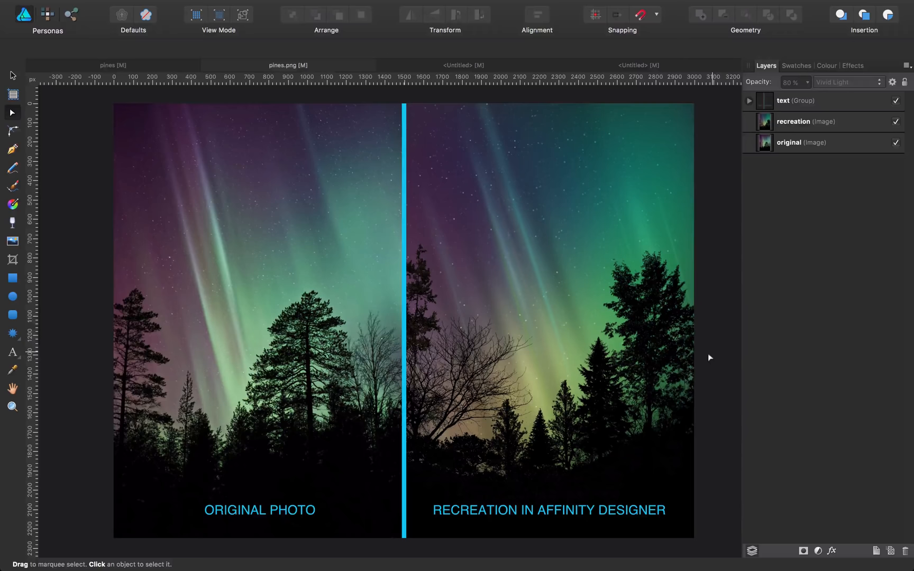